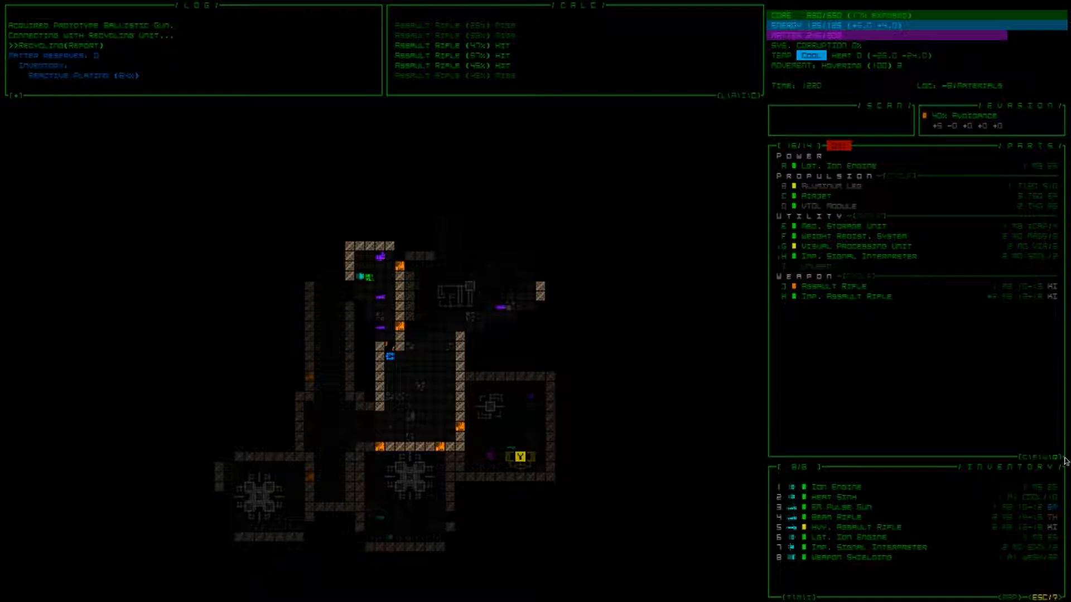
mouse_move(1047, 461)
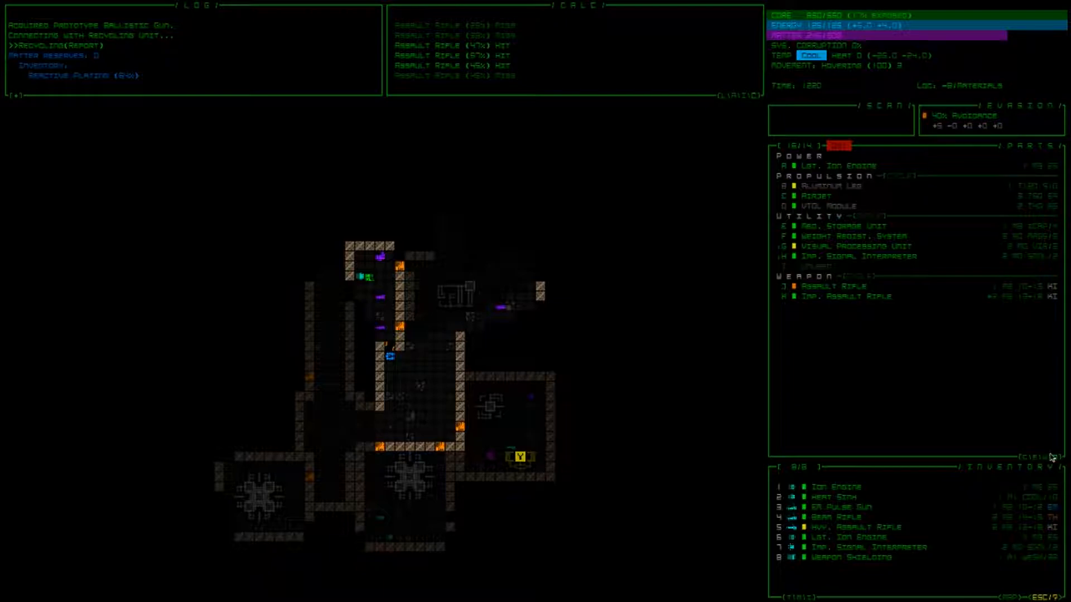
mouse_move(901, 388)
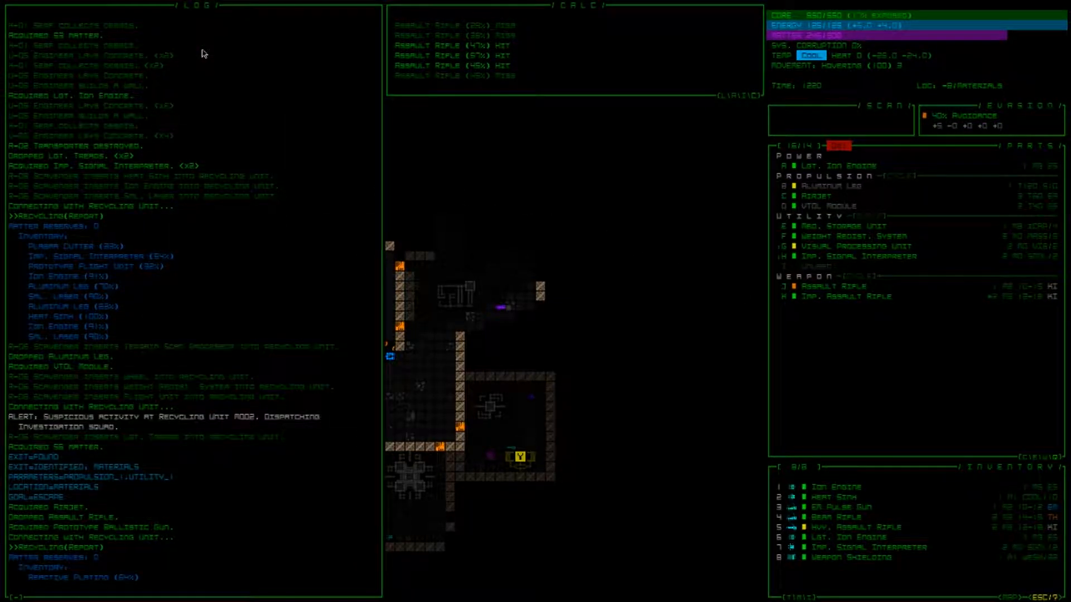
mouse_move(221, 205)
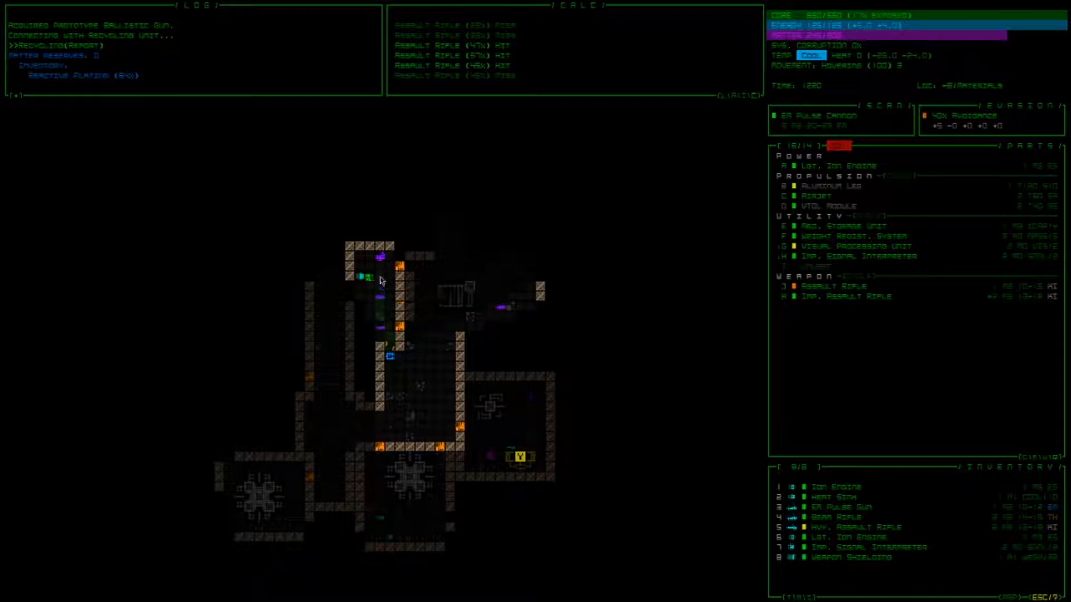
mouse_move(381, 275)
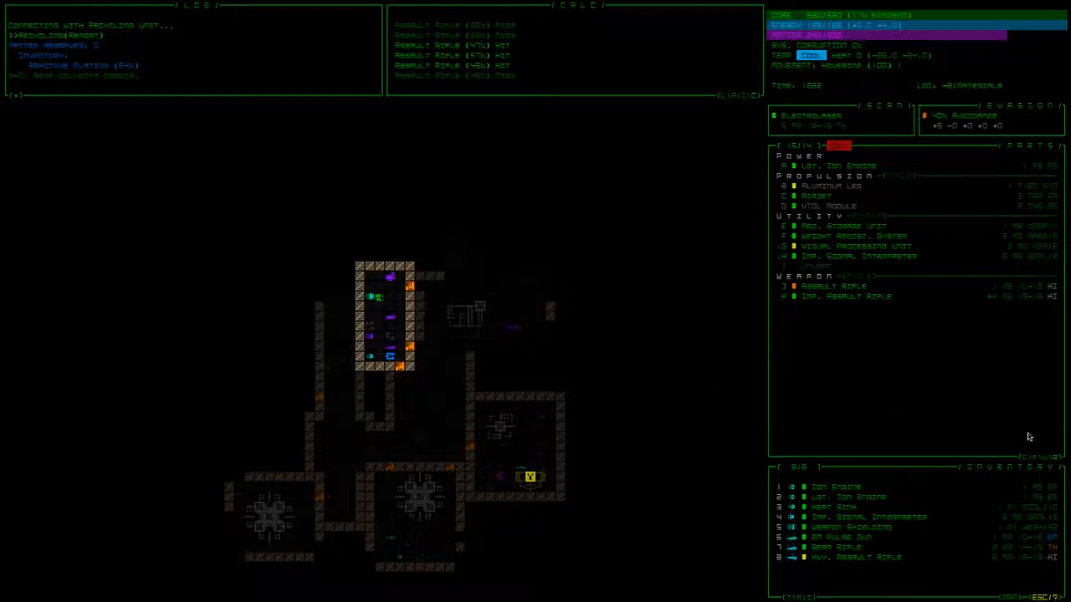
mouse_move(1030, 453)
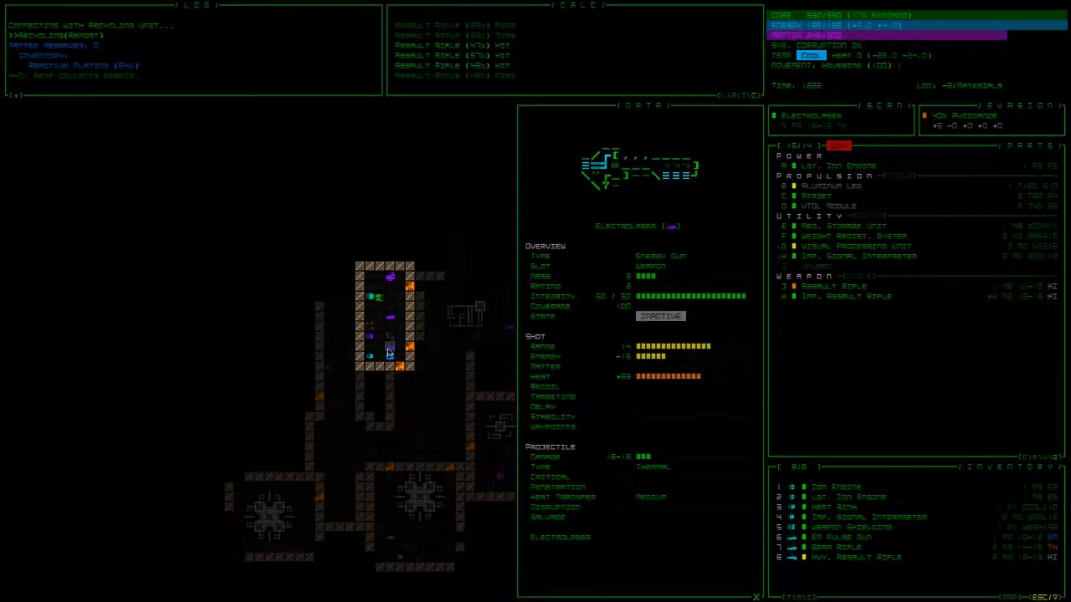
Step: Dismiss the Electrolaser data window and mount the Hvy. Assault Rifle in the weapon slot
left_click(756, 591)
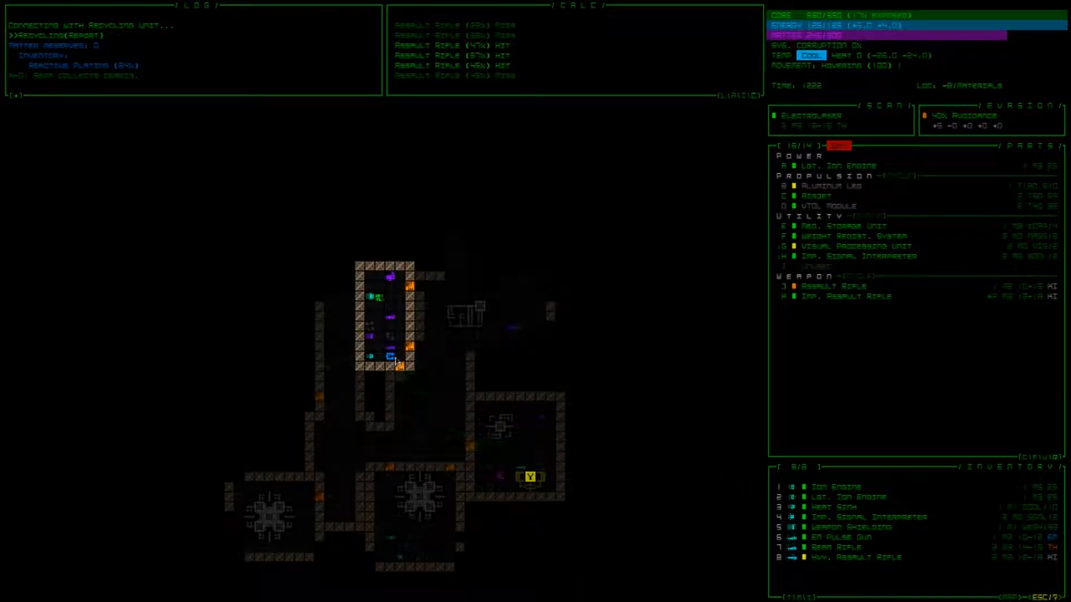
mouse_move(390, 321)
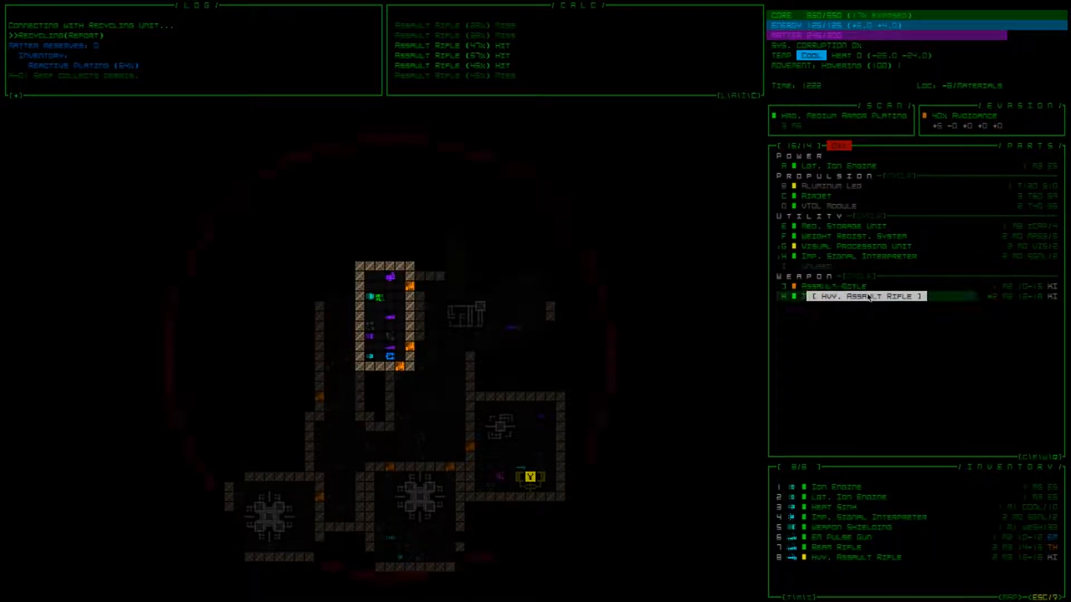
left_click(864, 297)
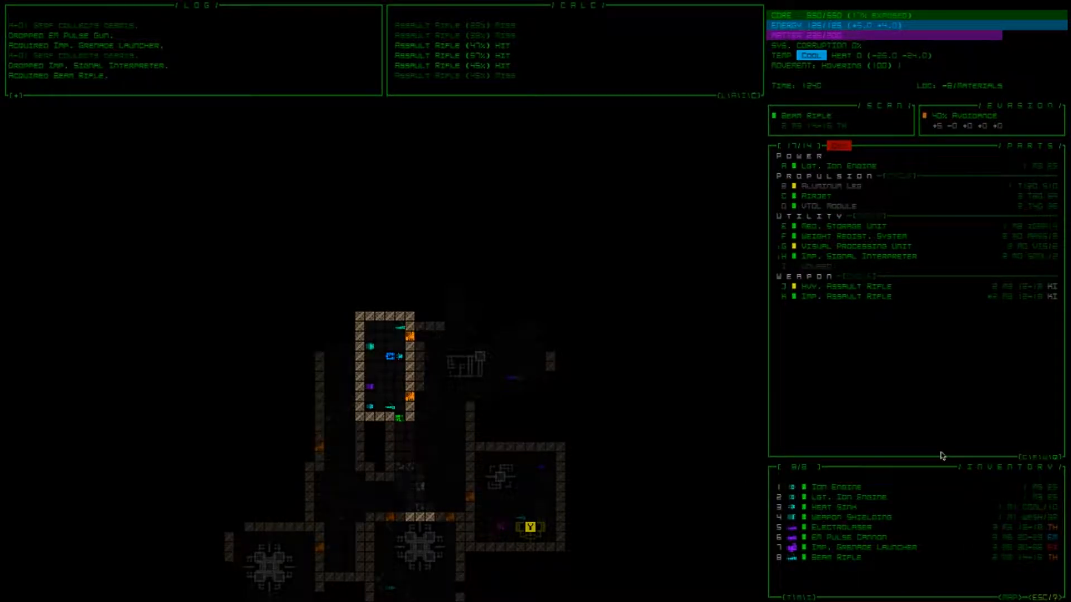
mouse_move(939, 448)
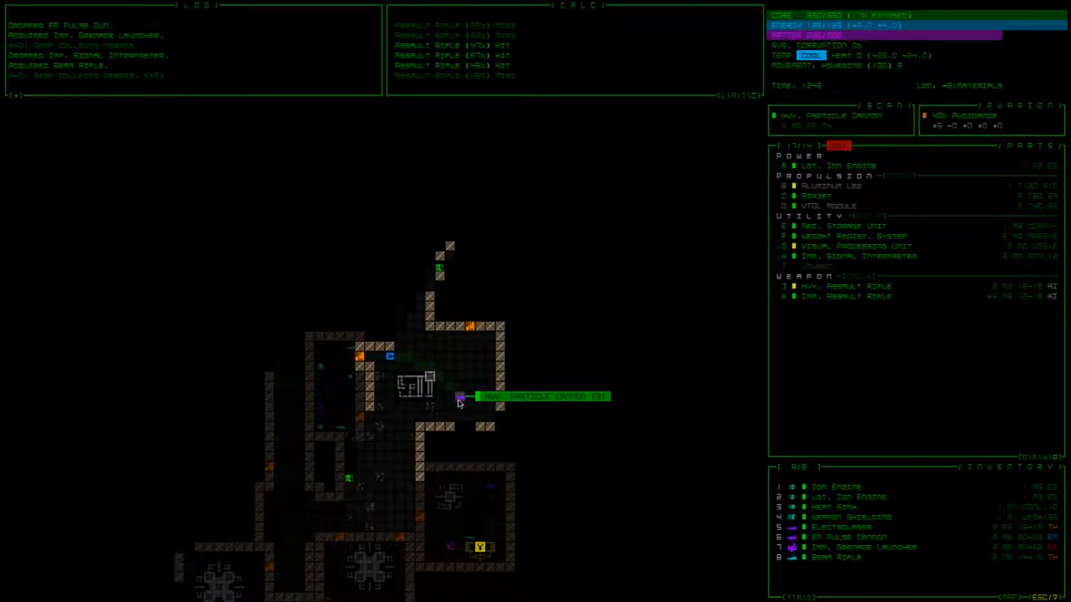
mouse_move(715, 443)
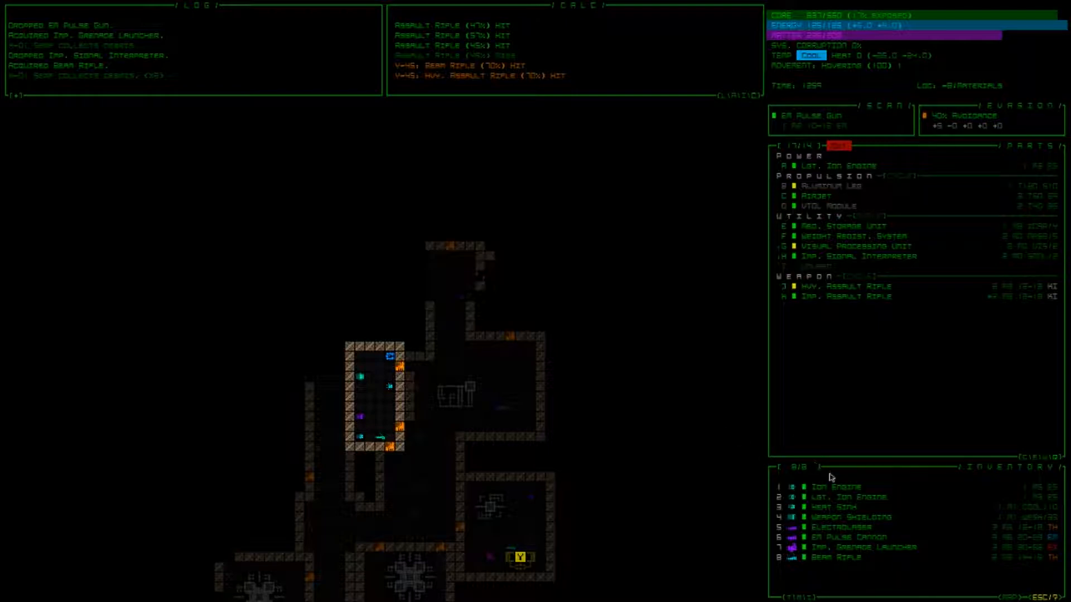
mouse_move(832, 444)
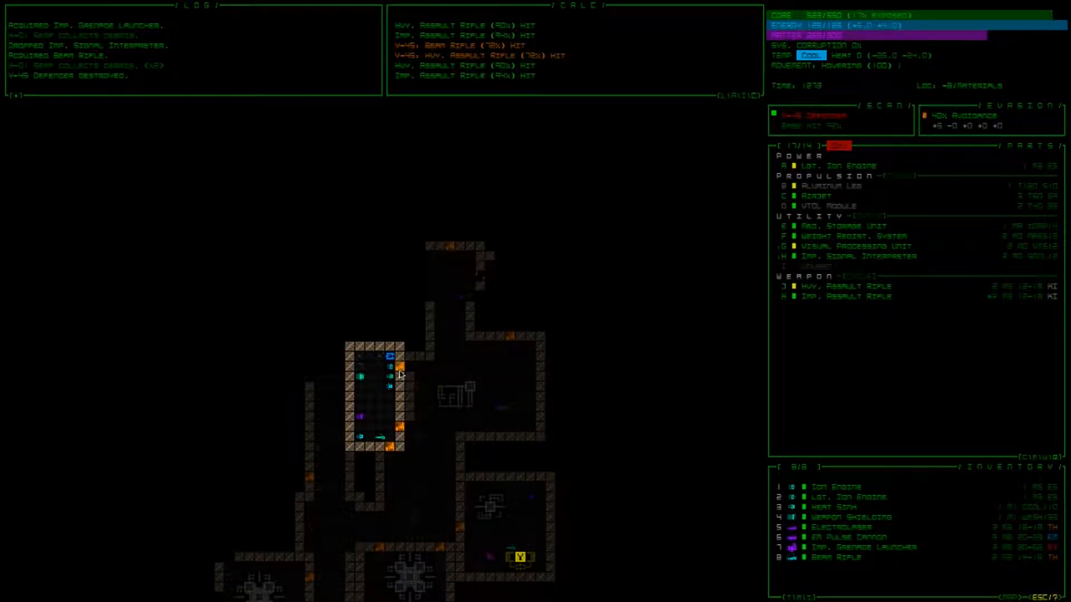
mouse_move(397, 377)
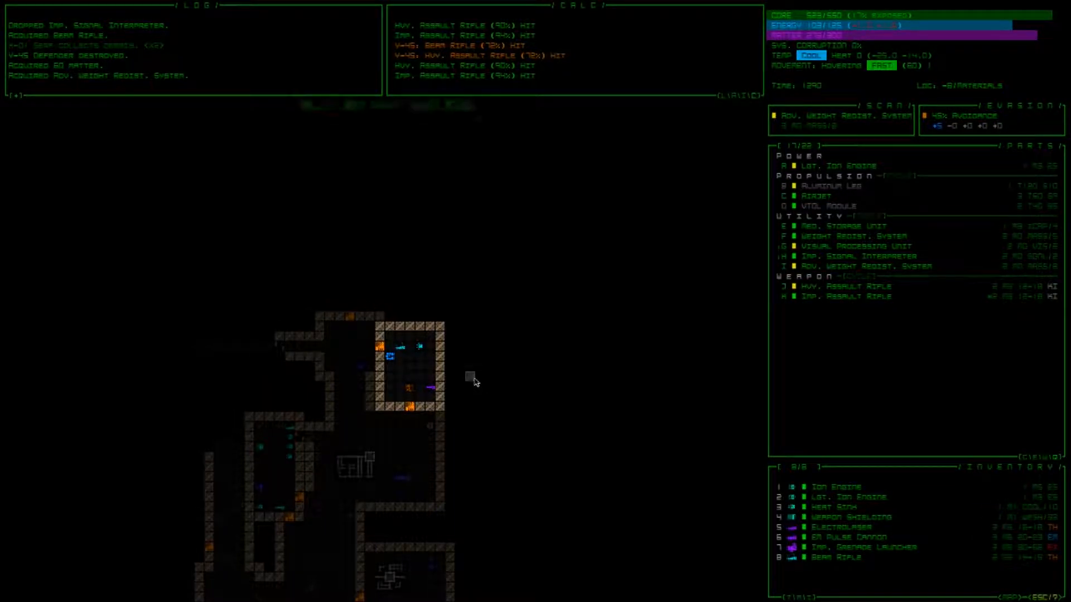
mouse_move(457, 393)
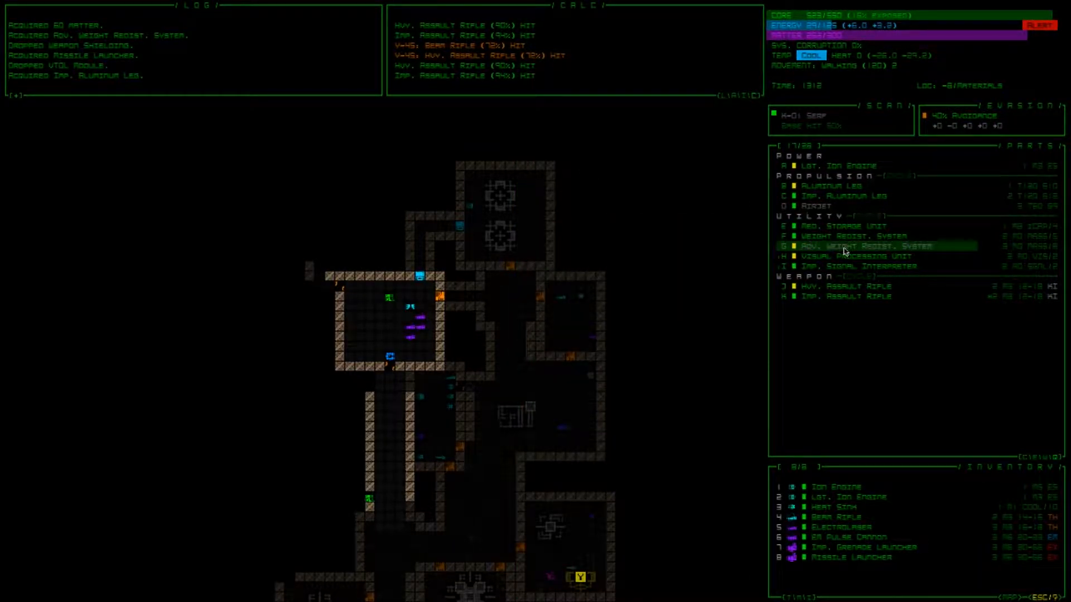
mouse_move(844, 256)
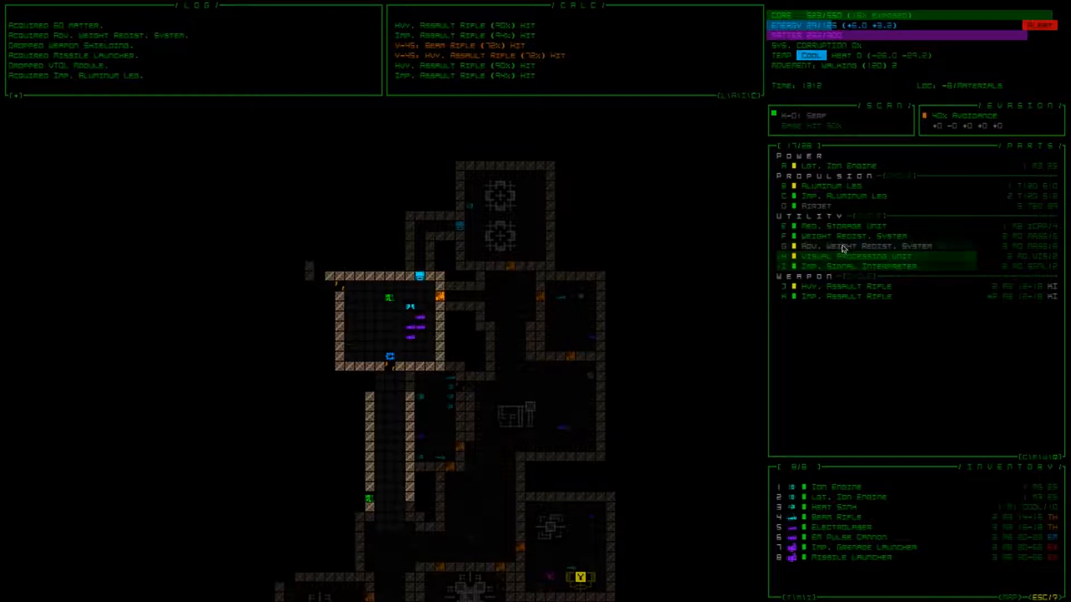
mouse_move(836, 238)
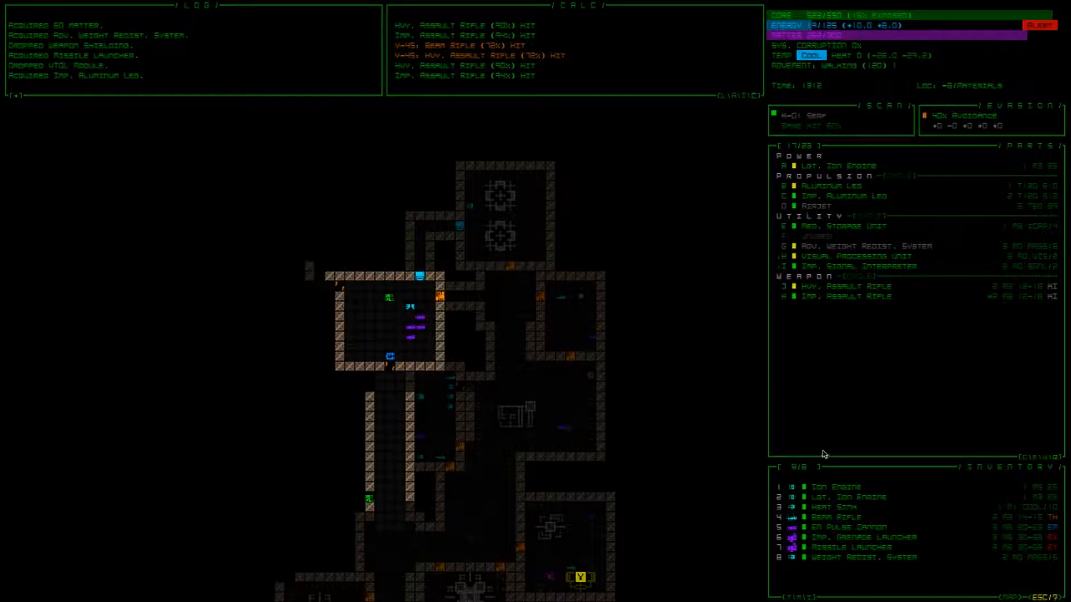
mouse_move(743, 444)
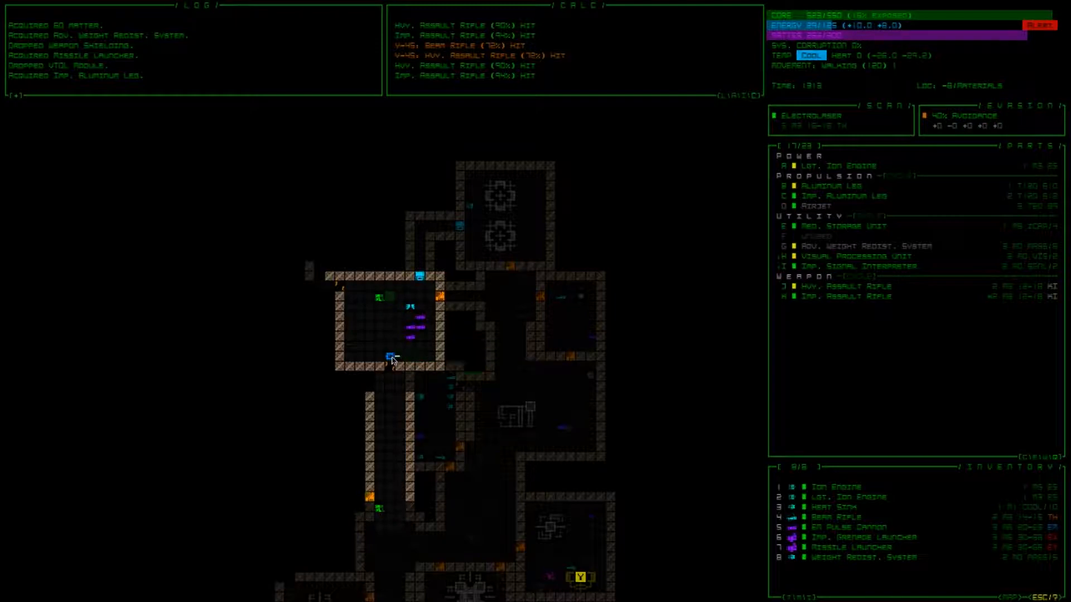
Step: Detach the Weight Redist. System from the utility slot into inventory
left_click(839, 507)
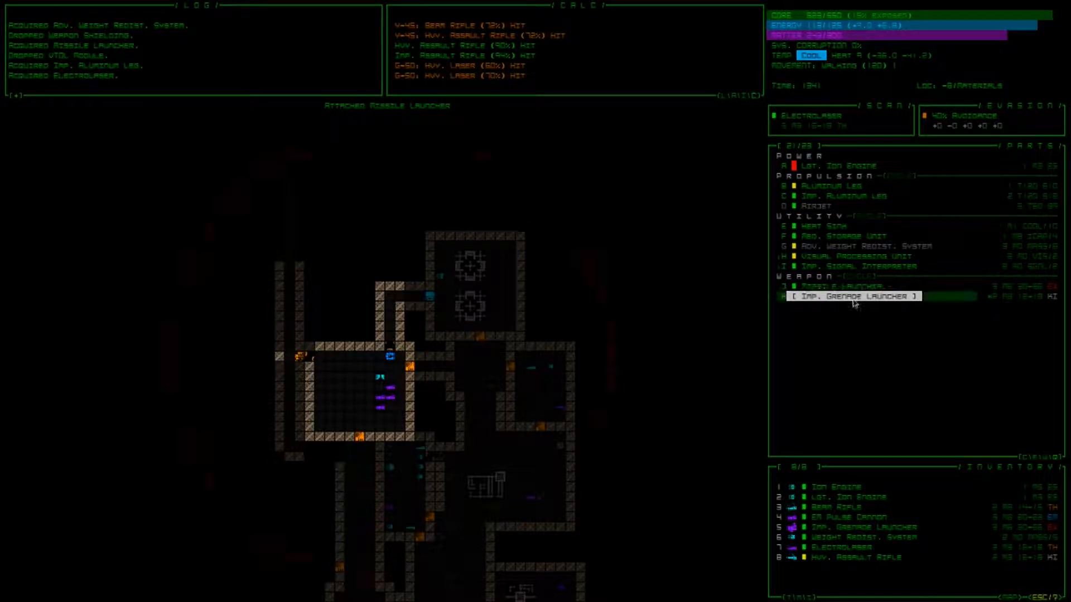
Step: Reattach the Hvy. Assault Rifle in the primary weapon slot
left_click(853, 297)
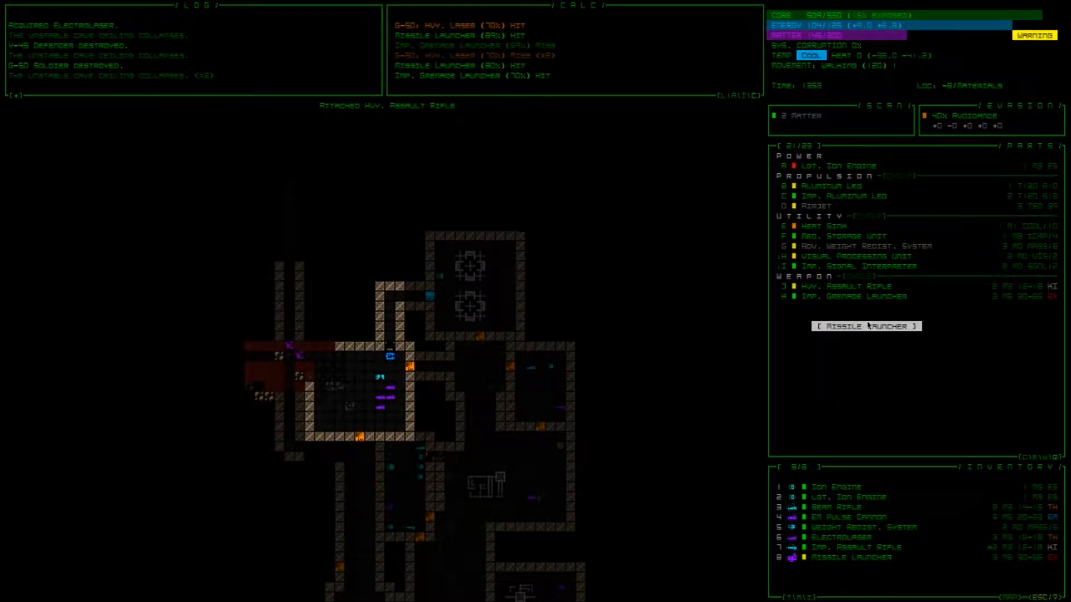
Step: Swap the Imp. Grenade Launcher for the Missile Launcher from inventory
left_click(866, 325)
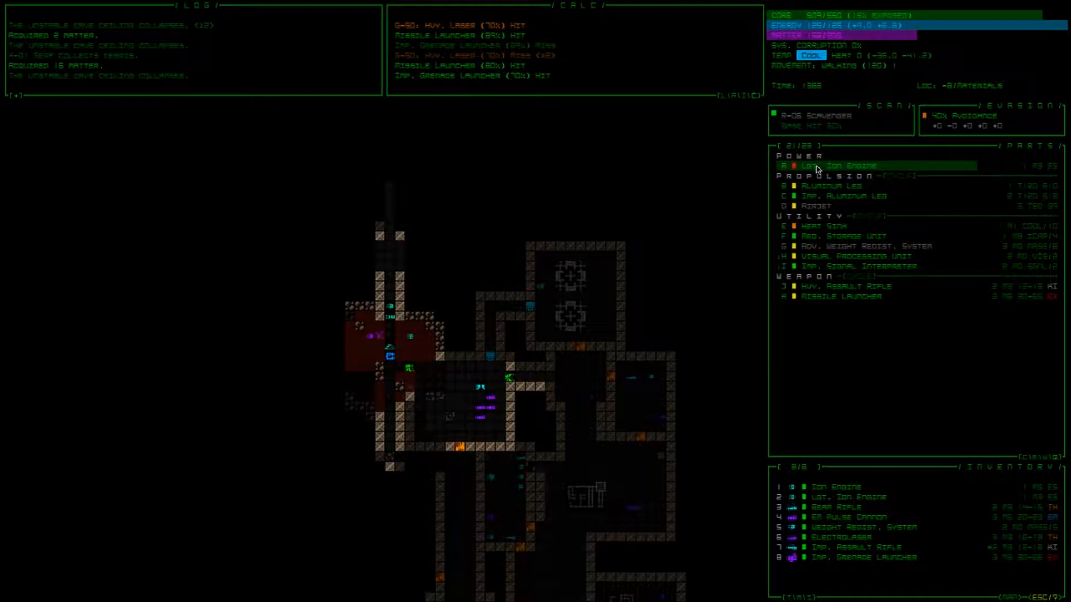
mouse_move(850, 398)
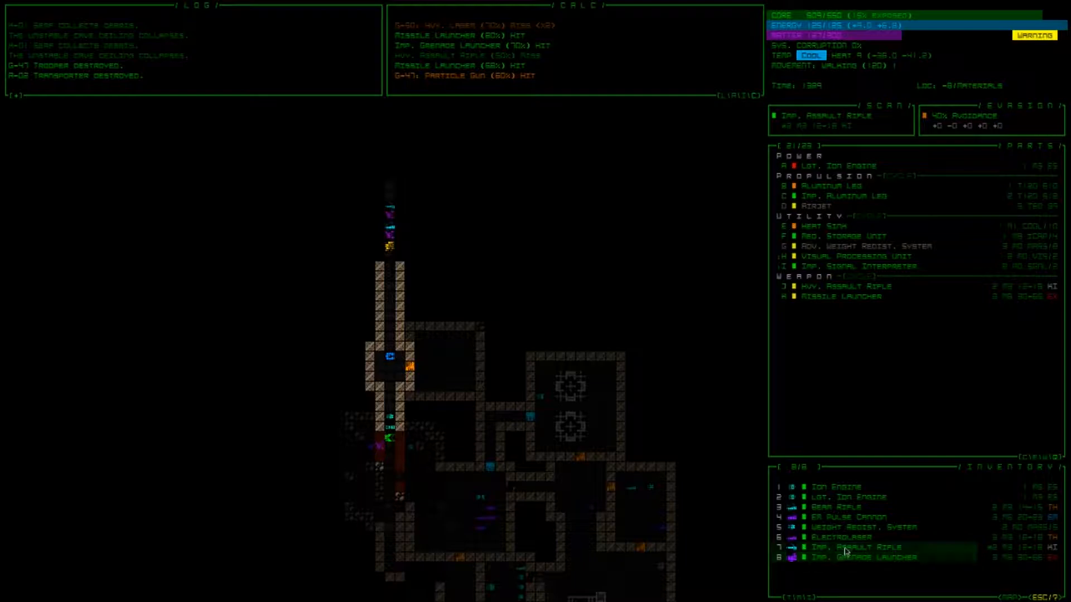
left_click(848, 548)
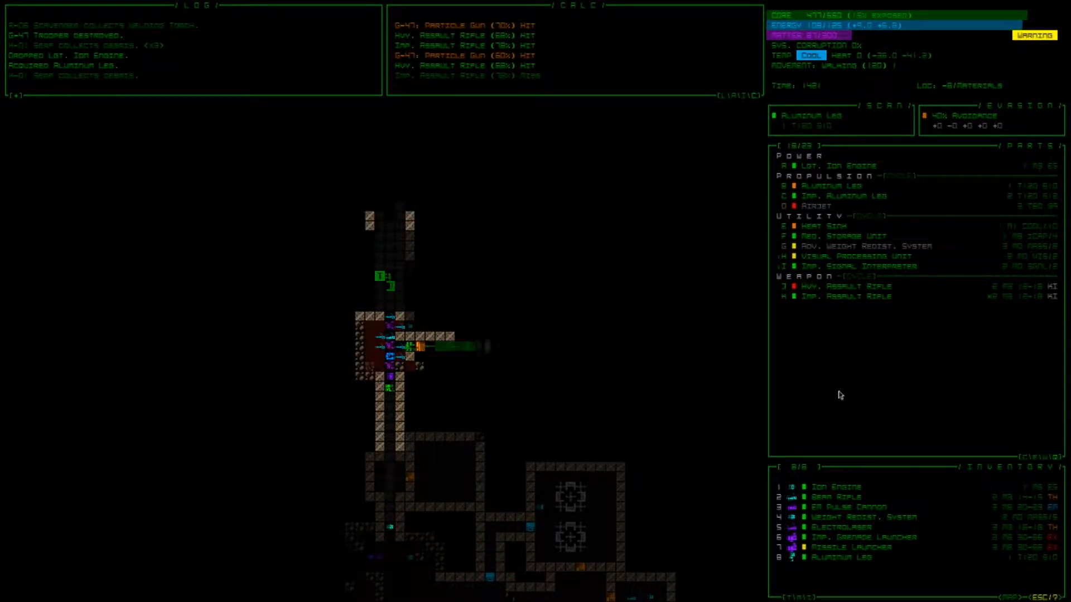
Step: Attach the Imp. Assault Rifle from inventory beside the Hvy. Assault Rifle
left_click(840, 527)
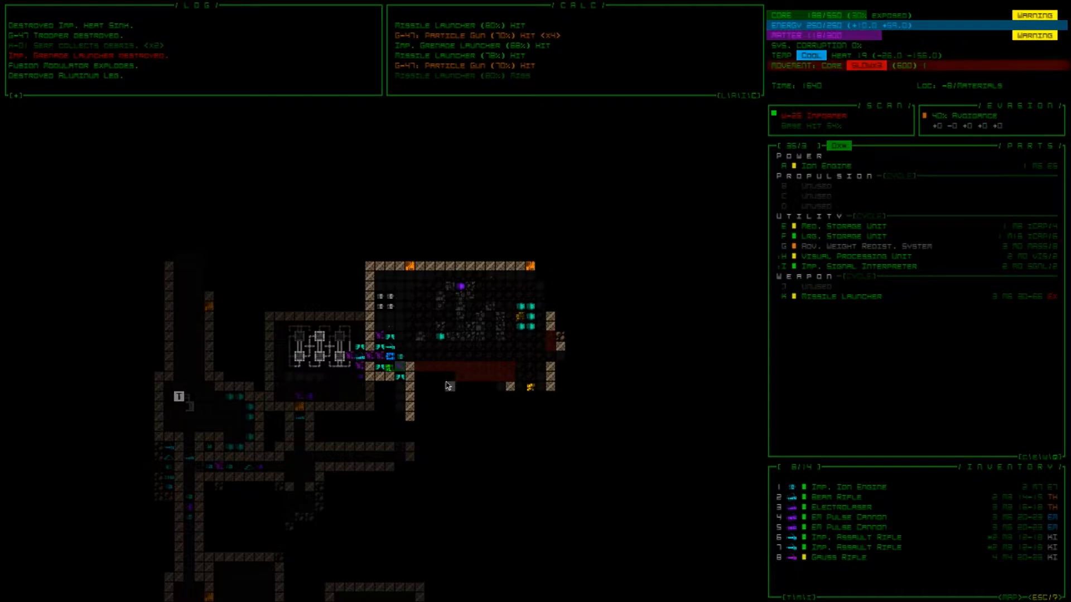
mouse_move(620, 327)
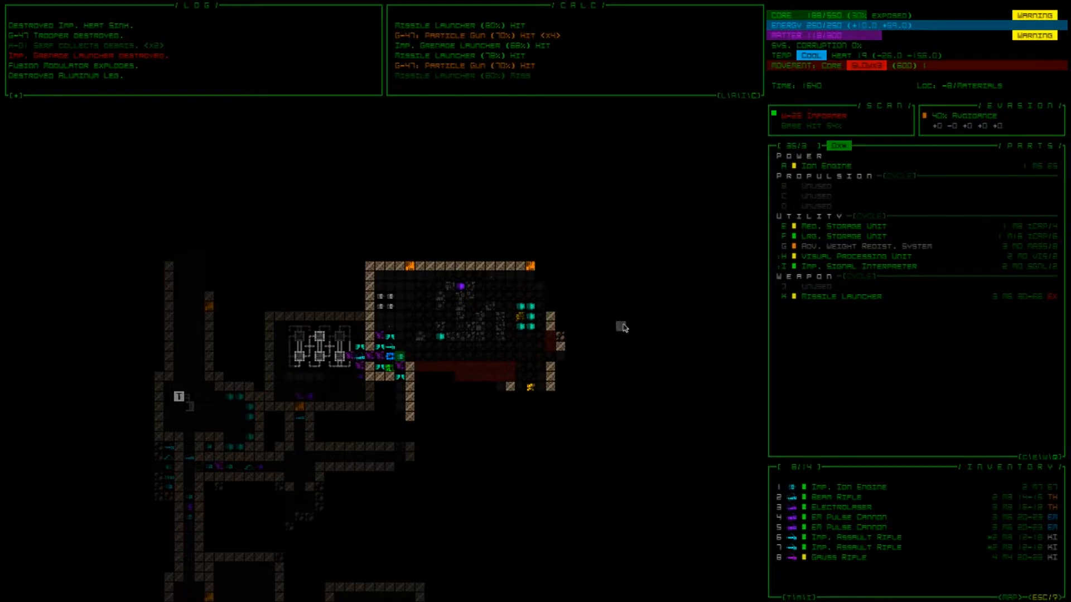
mouse_move(740, 337)
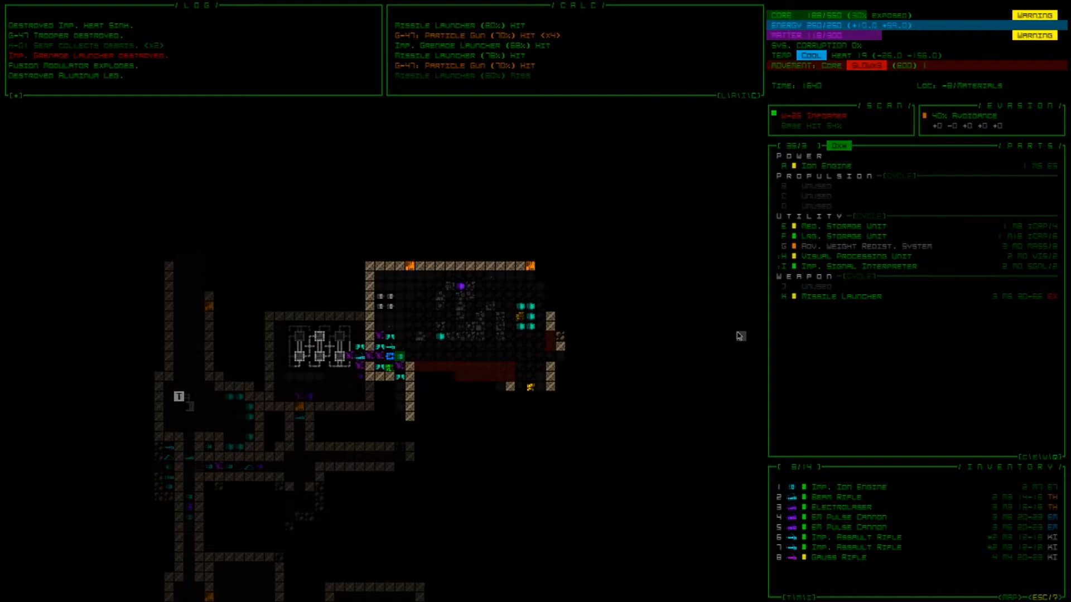
mouse_move(823, 558)
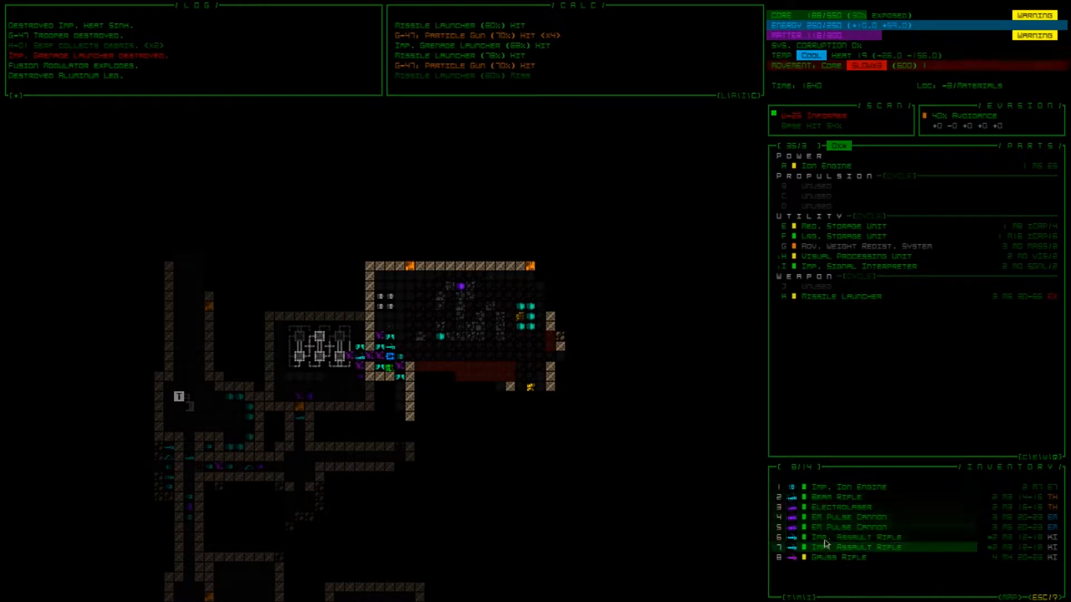
left_click(867, 546)
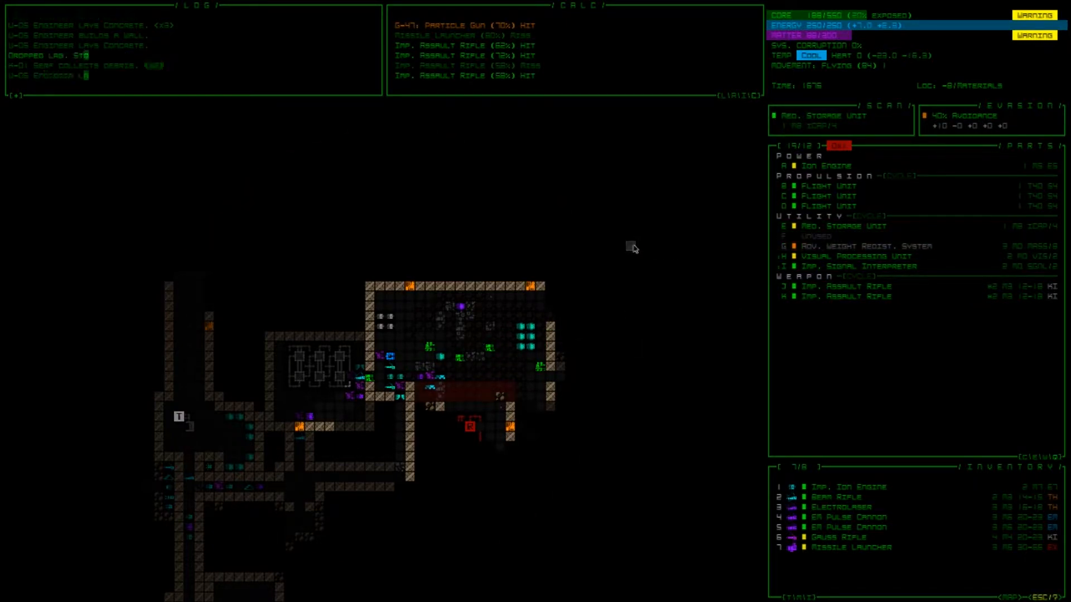
mouse_move(739, 313)
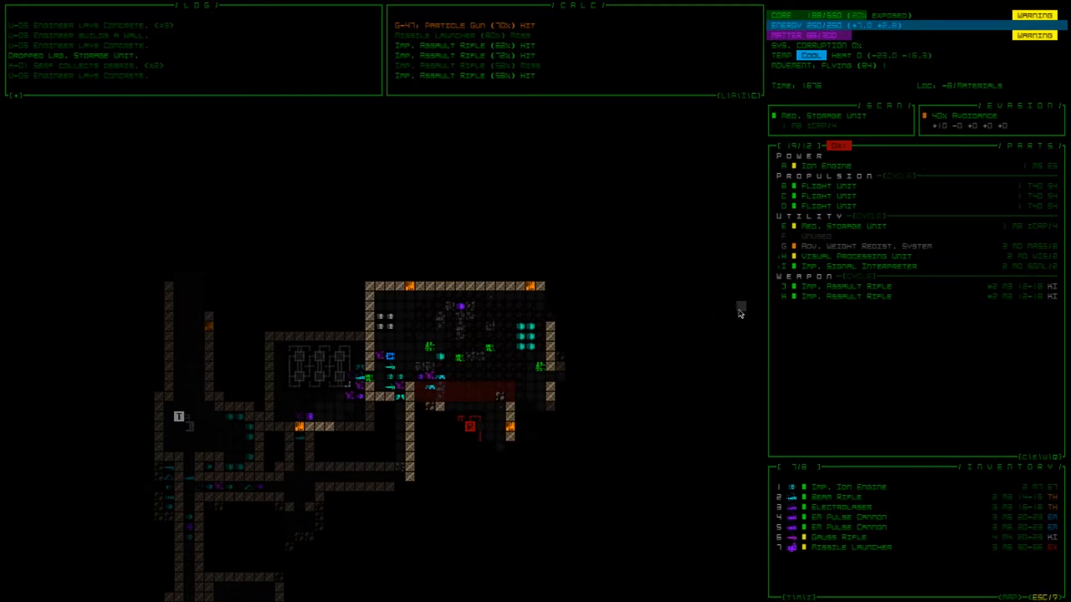
mouse_move(833, 247)
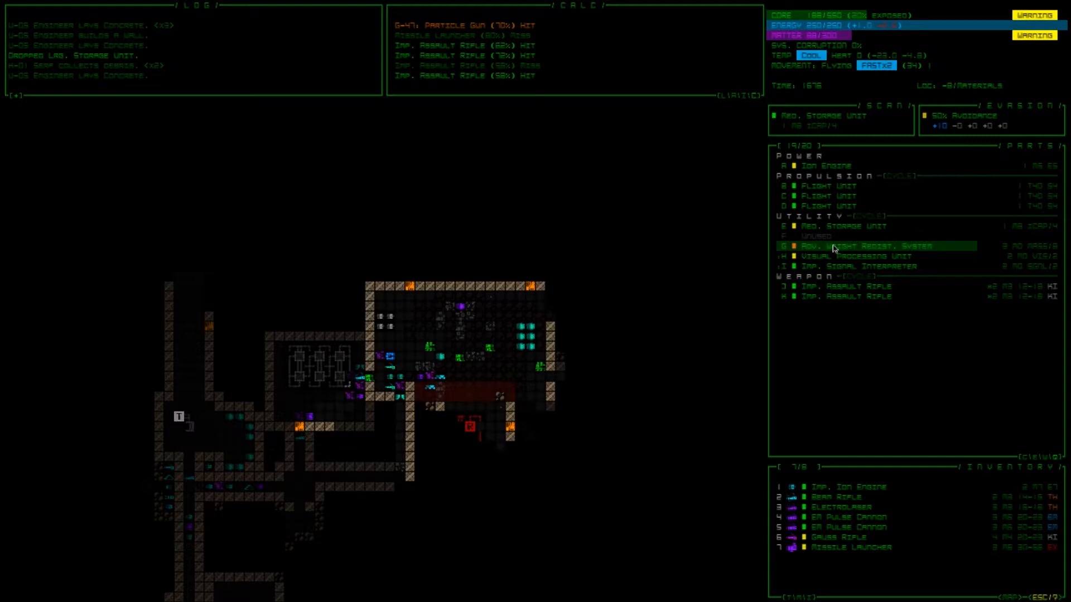
mouse_move(845, 254)
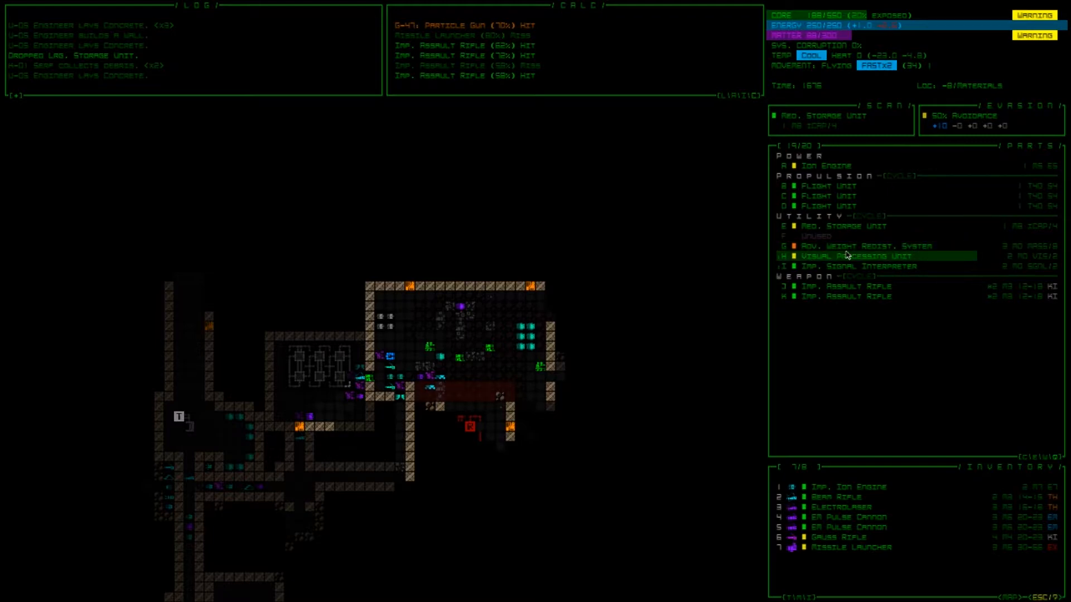
mouse_move(822, 235)
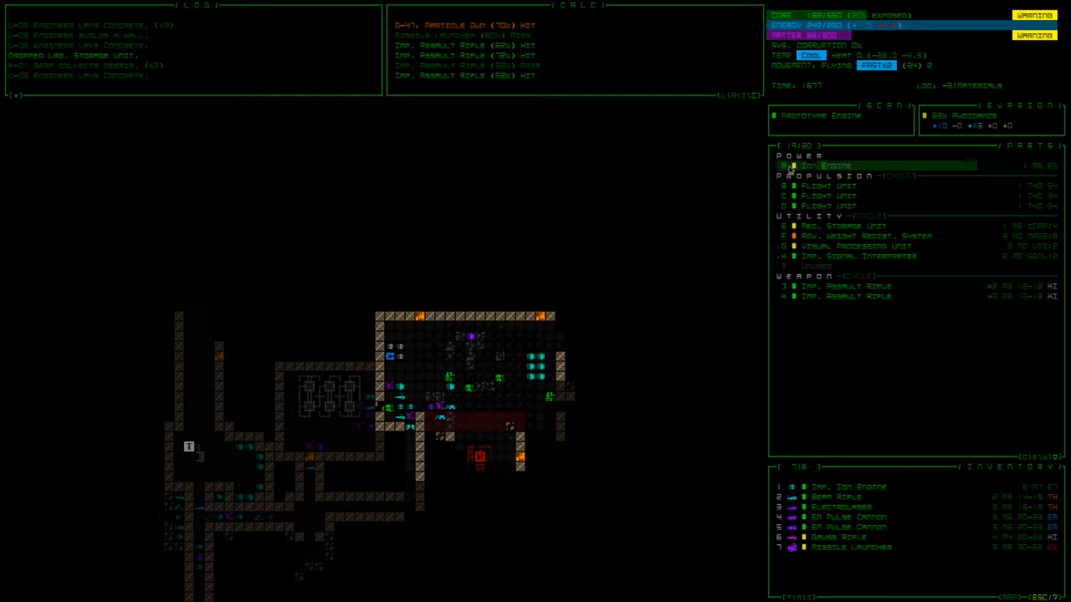
Step: Attach the Prototype Engine as power source, sending the old Ion Engine to inventory
left_click(818, 165)
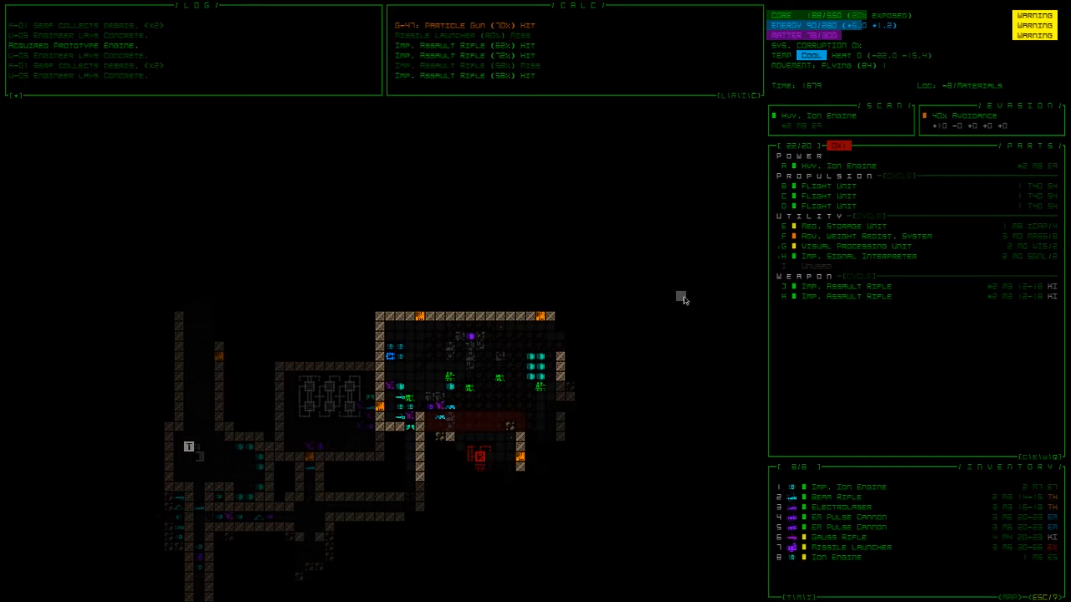
mouse_move(873, 306)
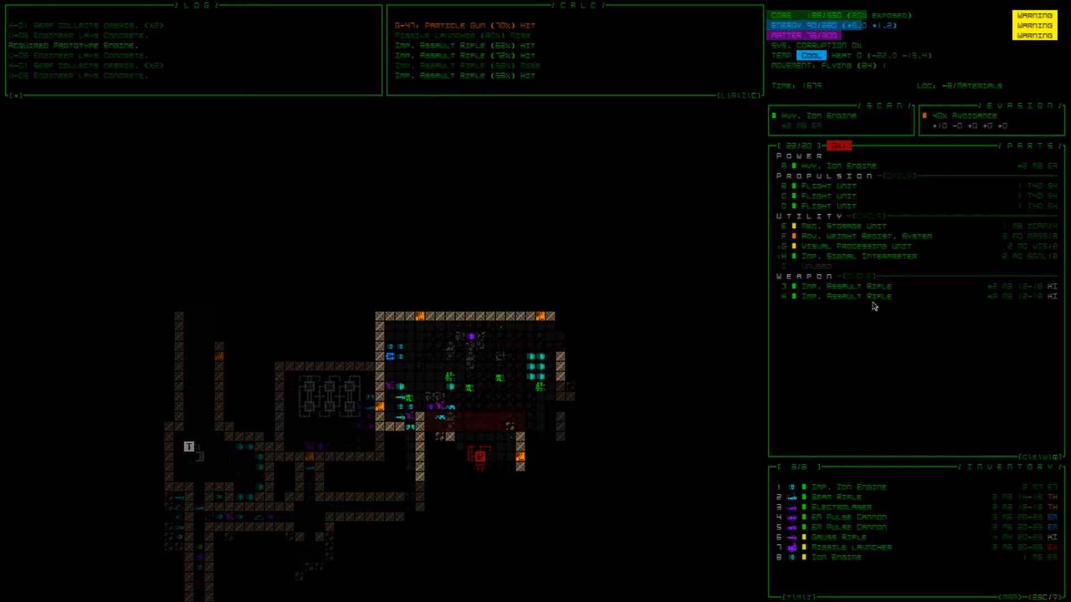
left_click(848, 297)
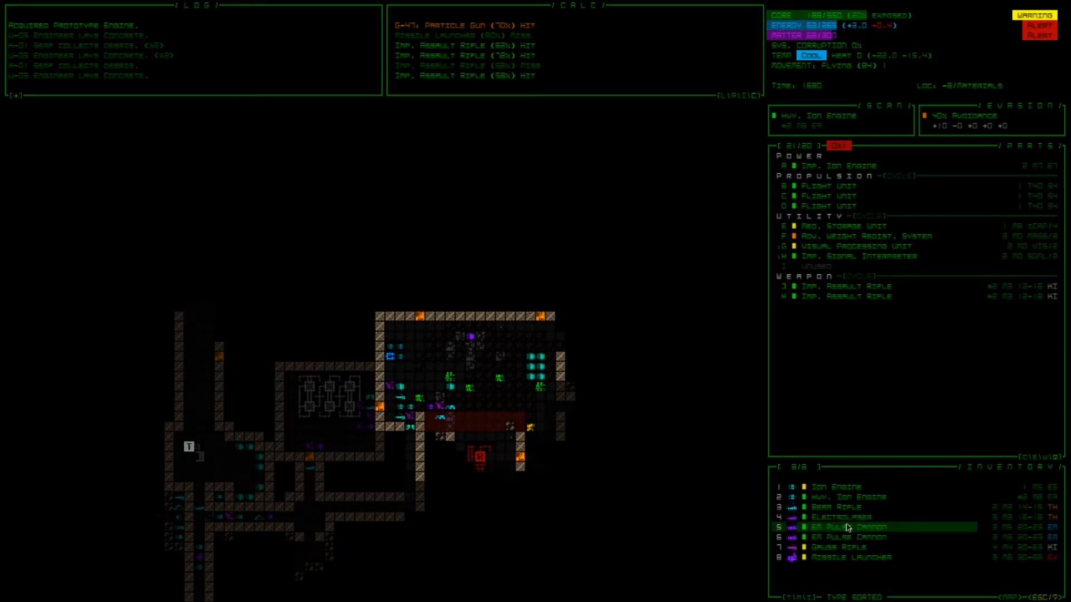
mouse_move(838, 538)
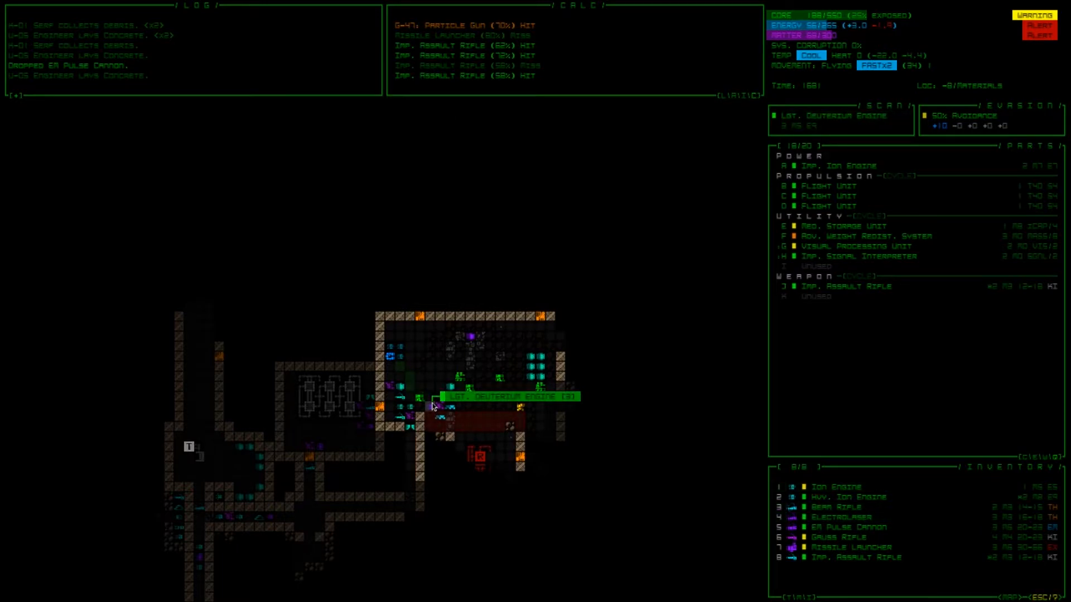
left_click(433, 409)
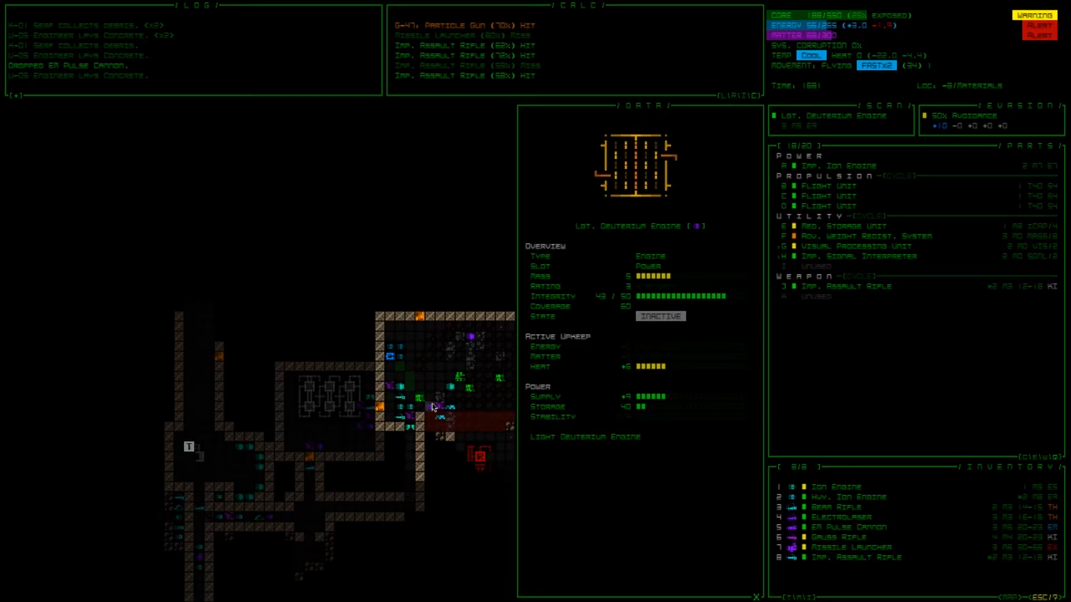
left_click(838, 165)
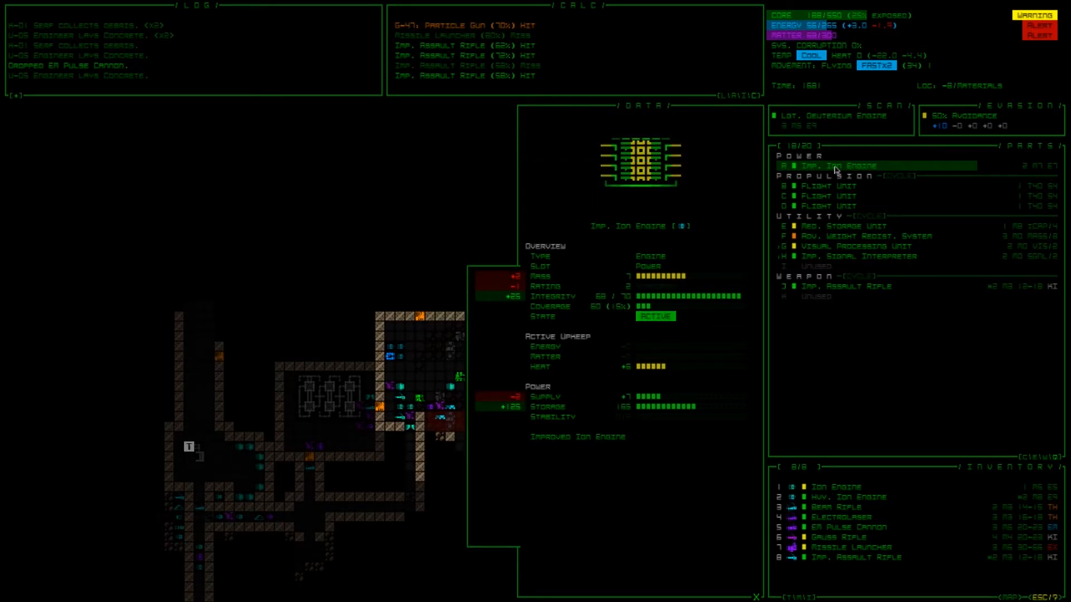
mouse_move(835, 175)
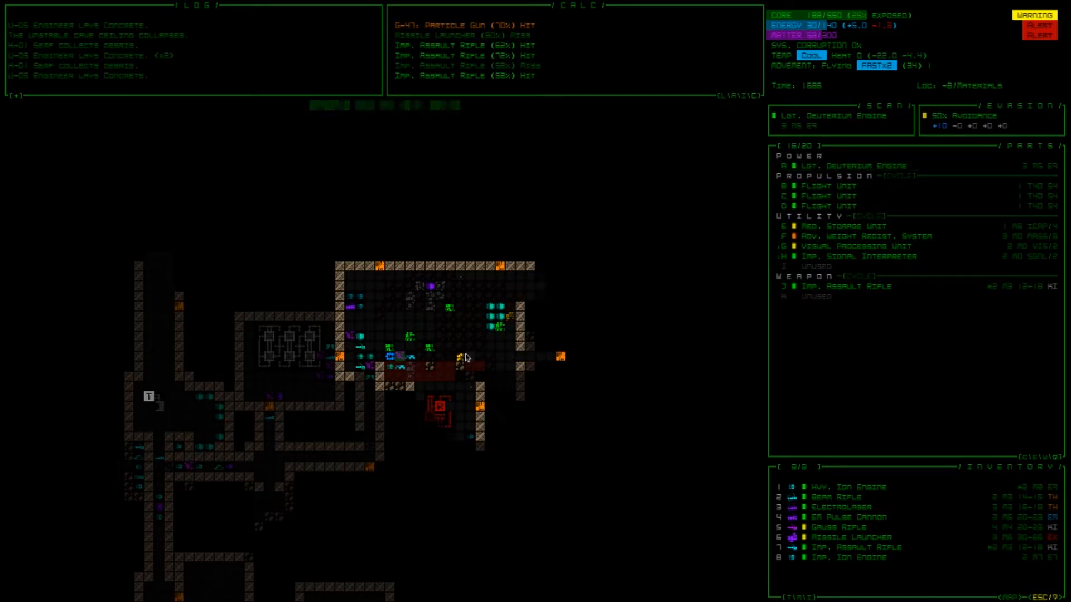
mouse_move(400, 371)
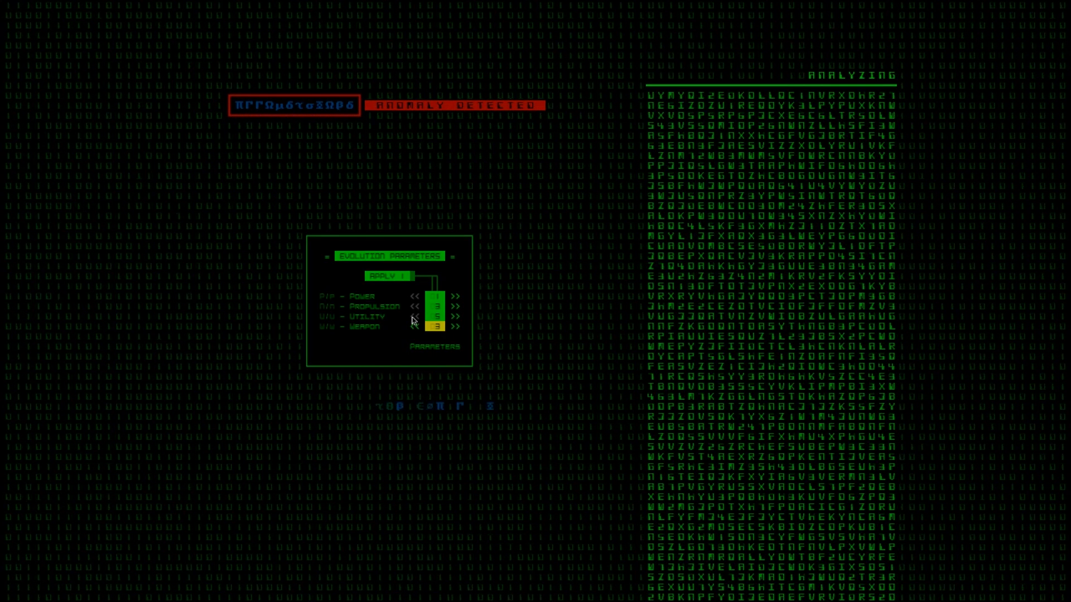
Step: Apply the utility and weapon slot evolution and enter the Factory level
left_click(388, 275)
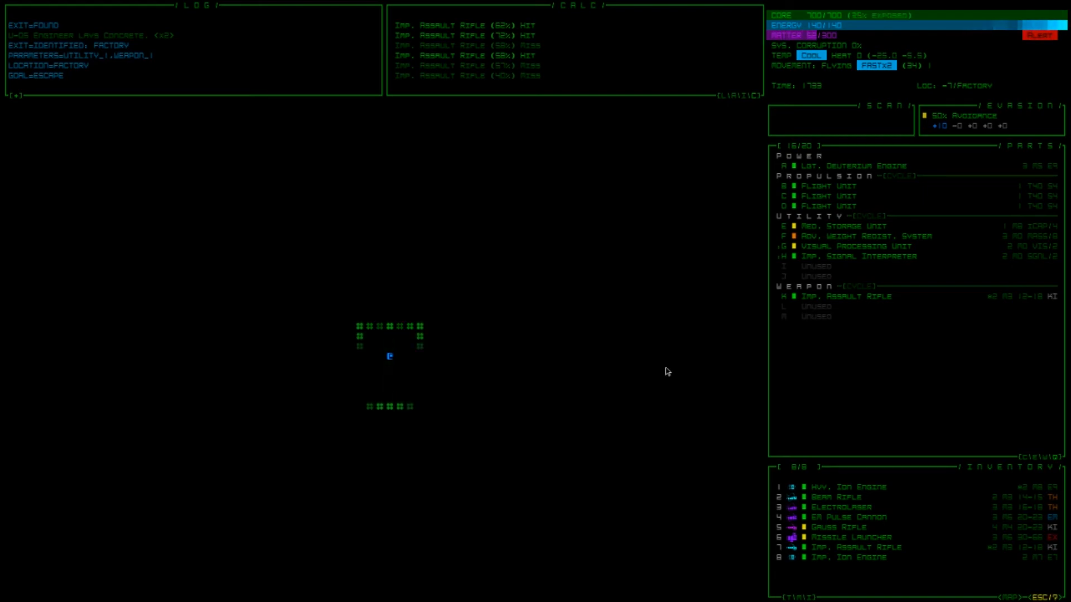